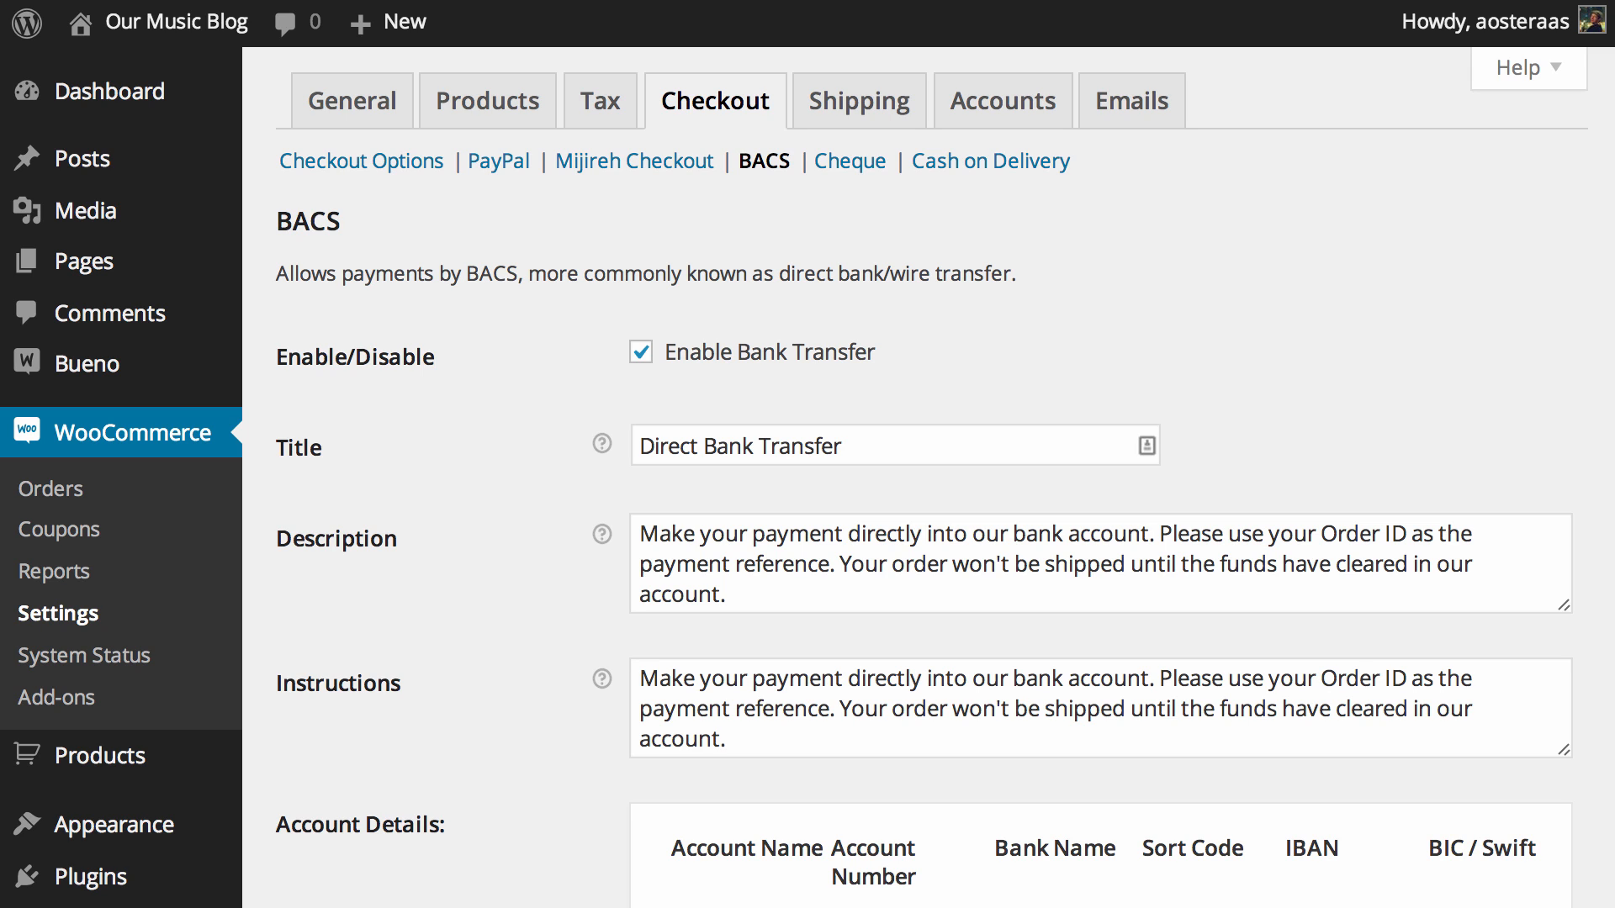
pyautogui.moveTo(1043, 350)
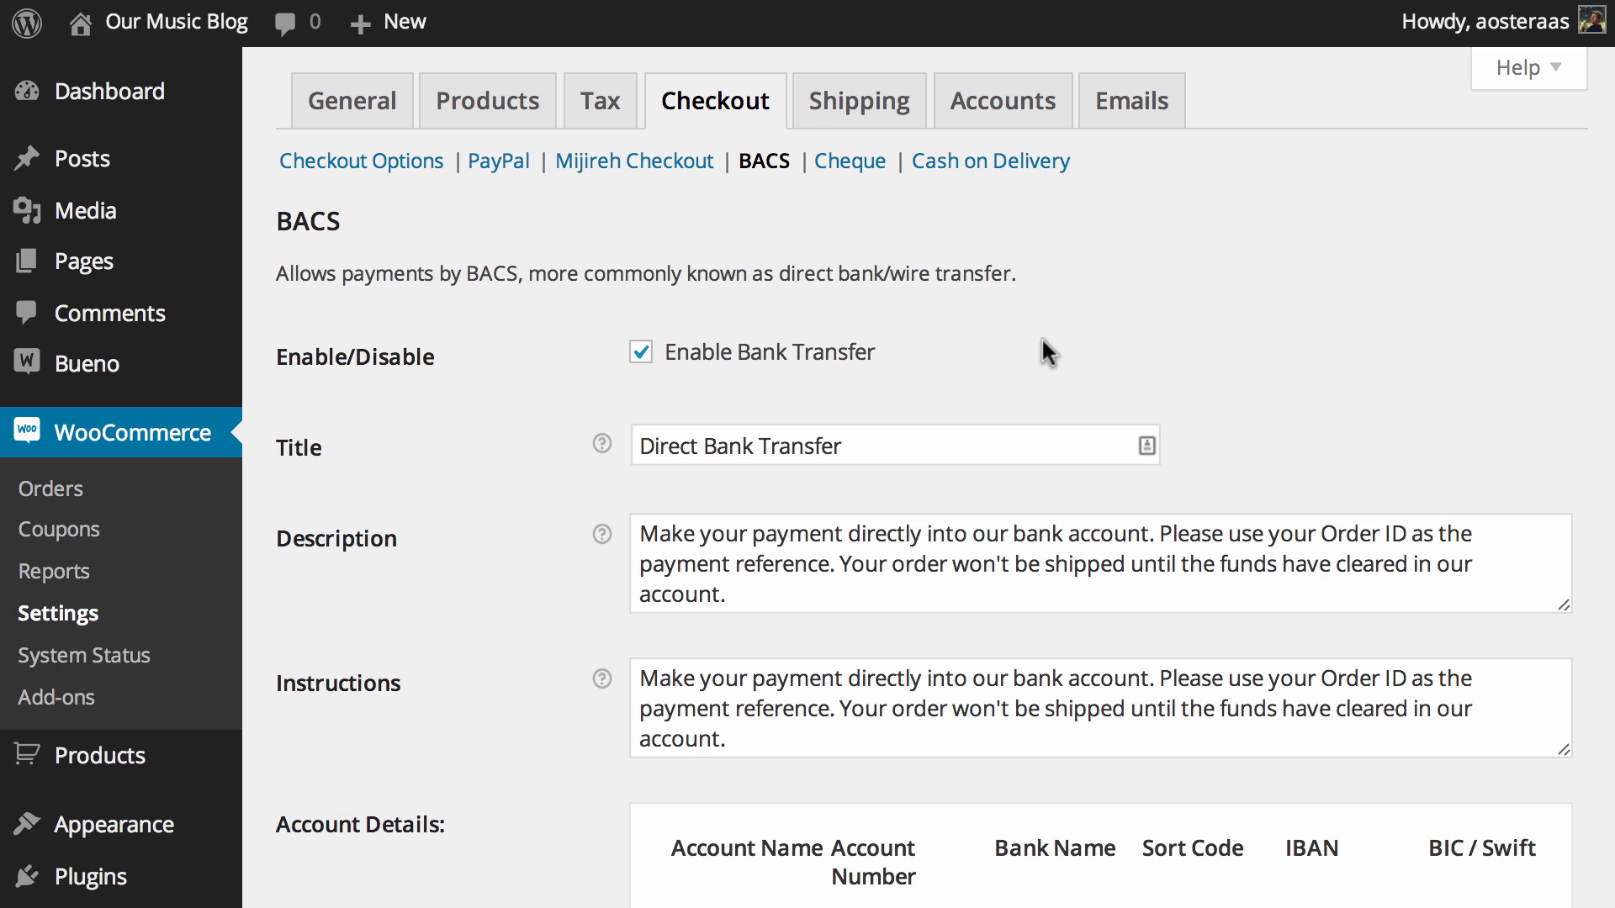
pyautogui.moveTo(845, 373)
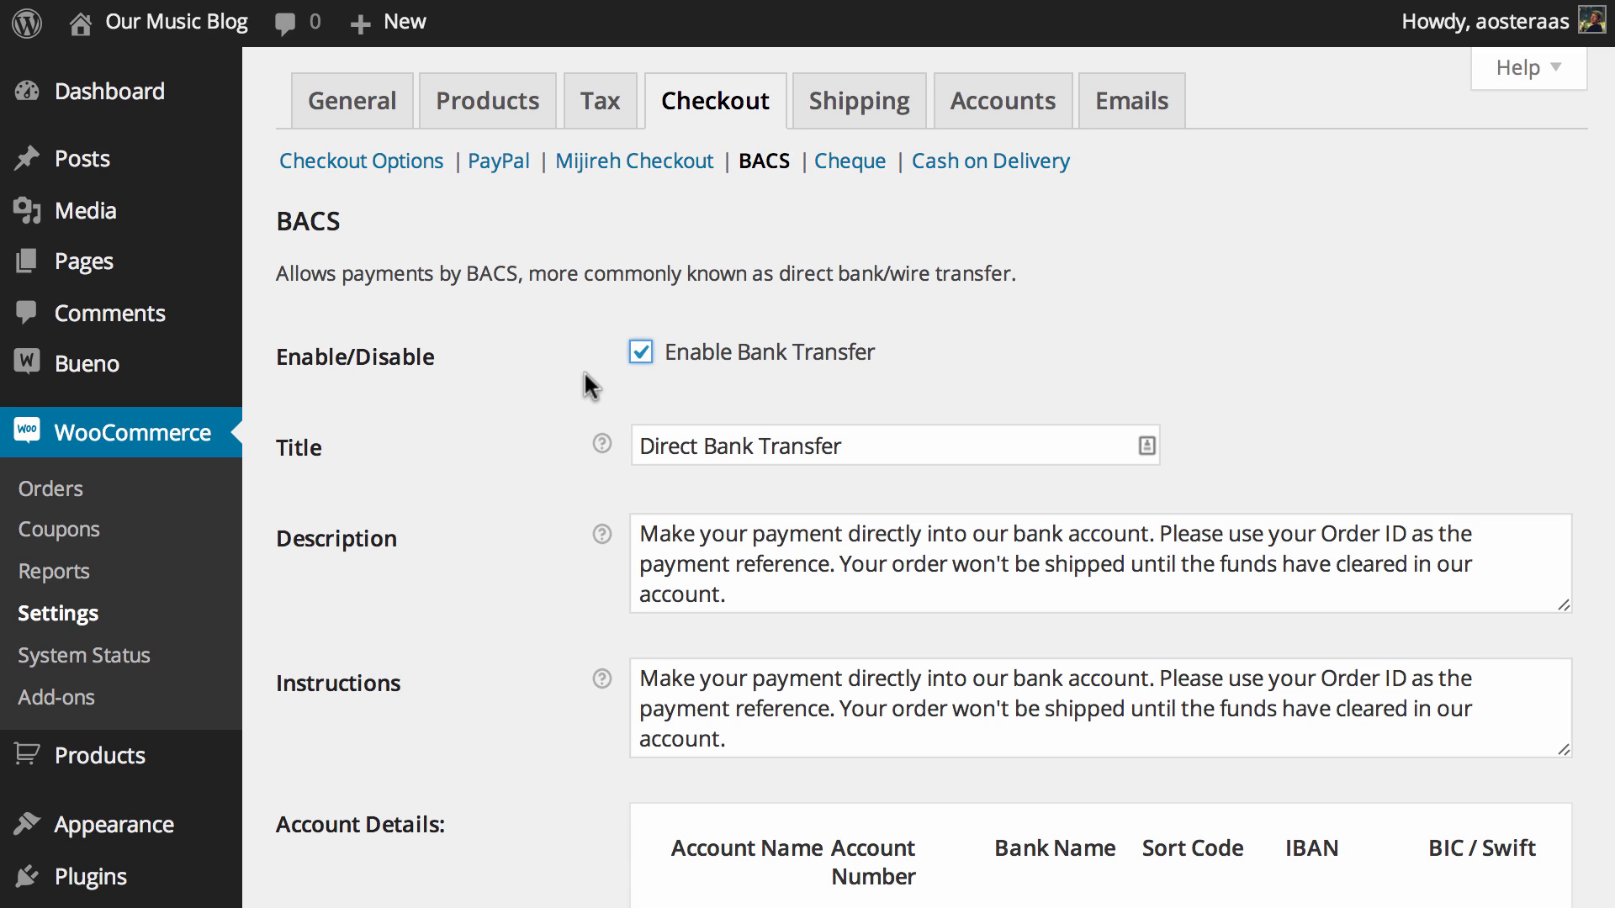
# - Enter account name Myname, account number 123123123 and bank HSBC, leaving sort code, IBAN and BIC blank
pyautogui.scroll(-3)
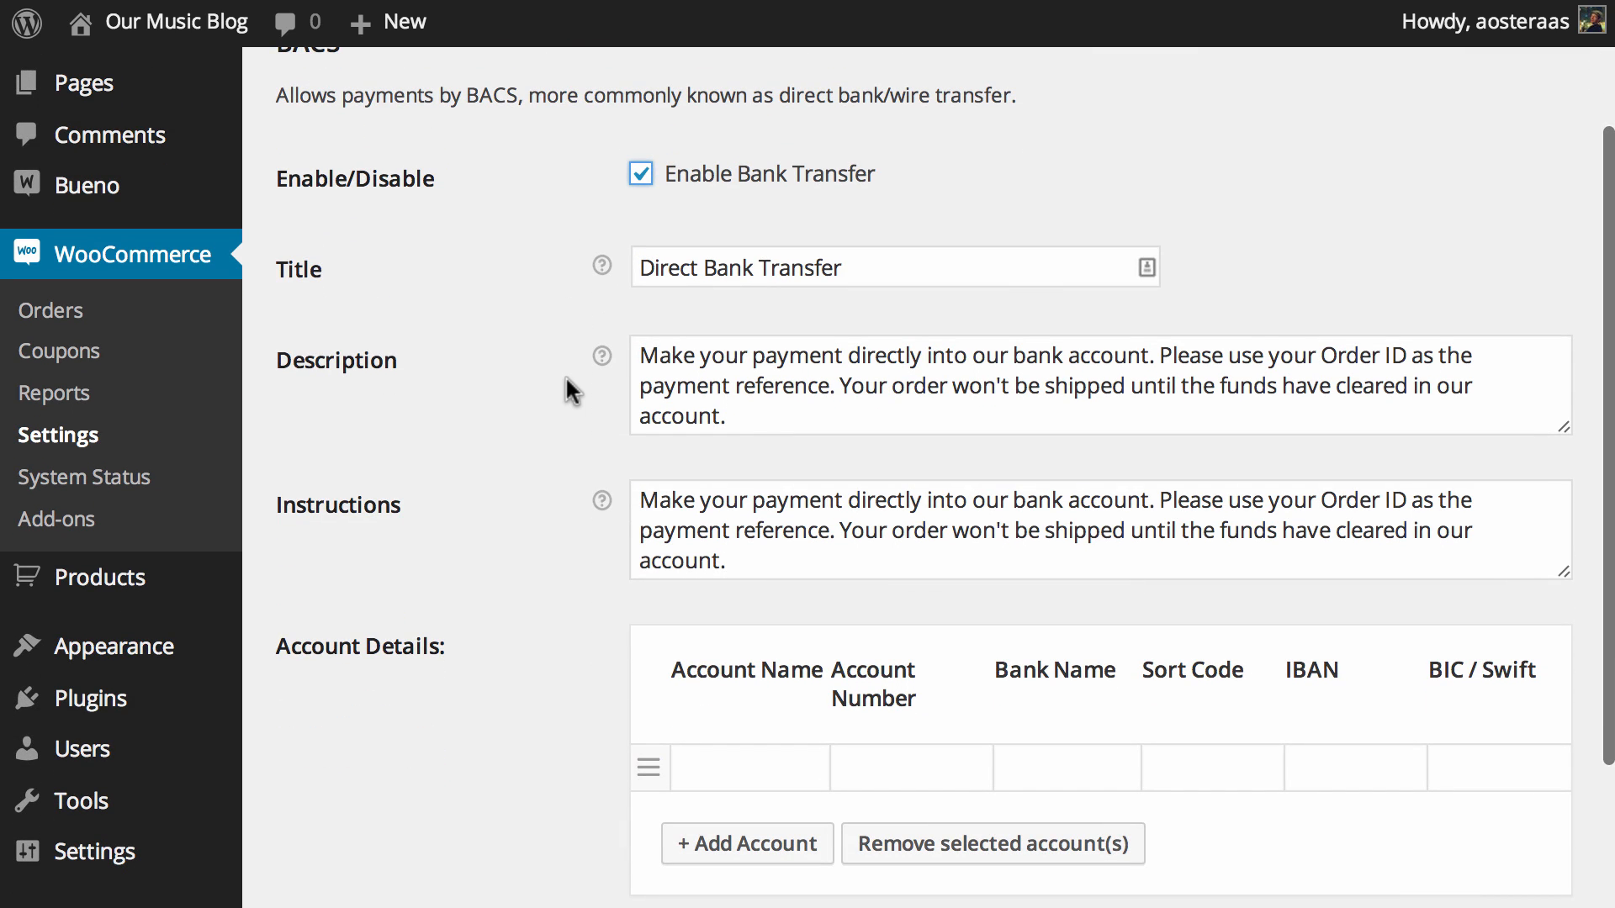
pyautogui.click(875, 267)
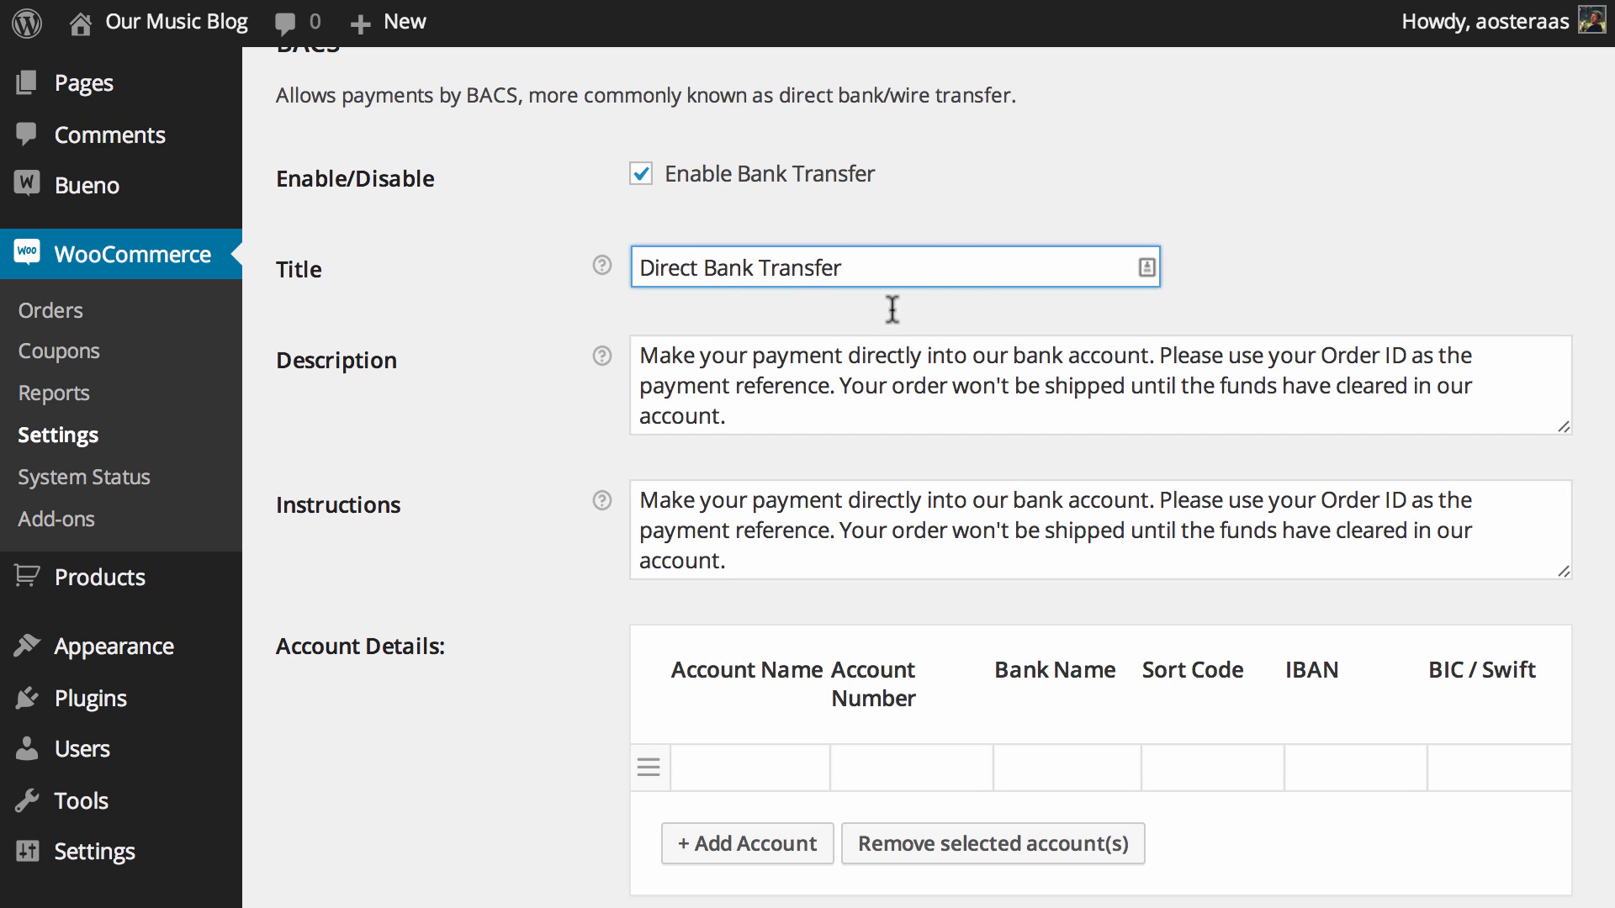
pyautogui.moveTo(500, 416)
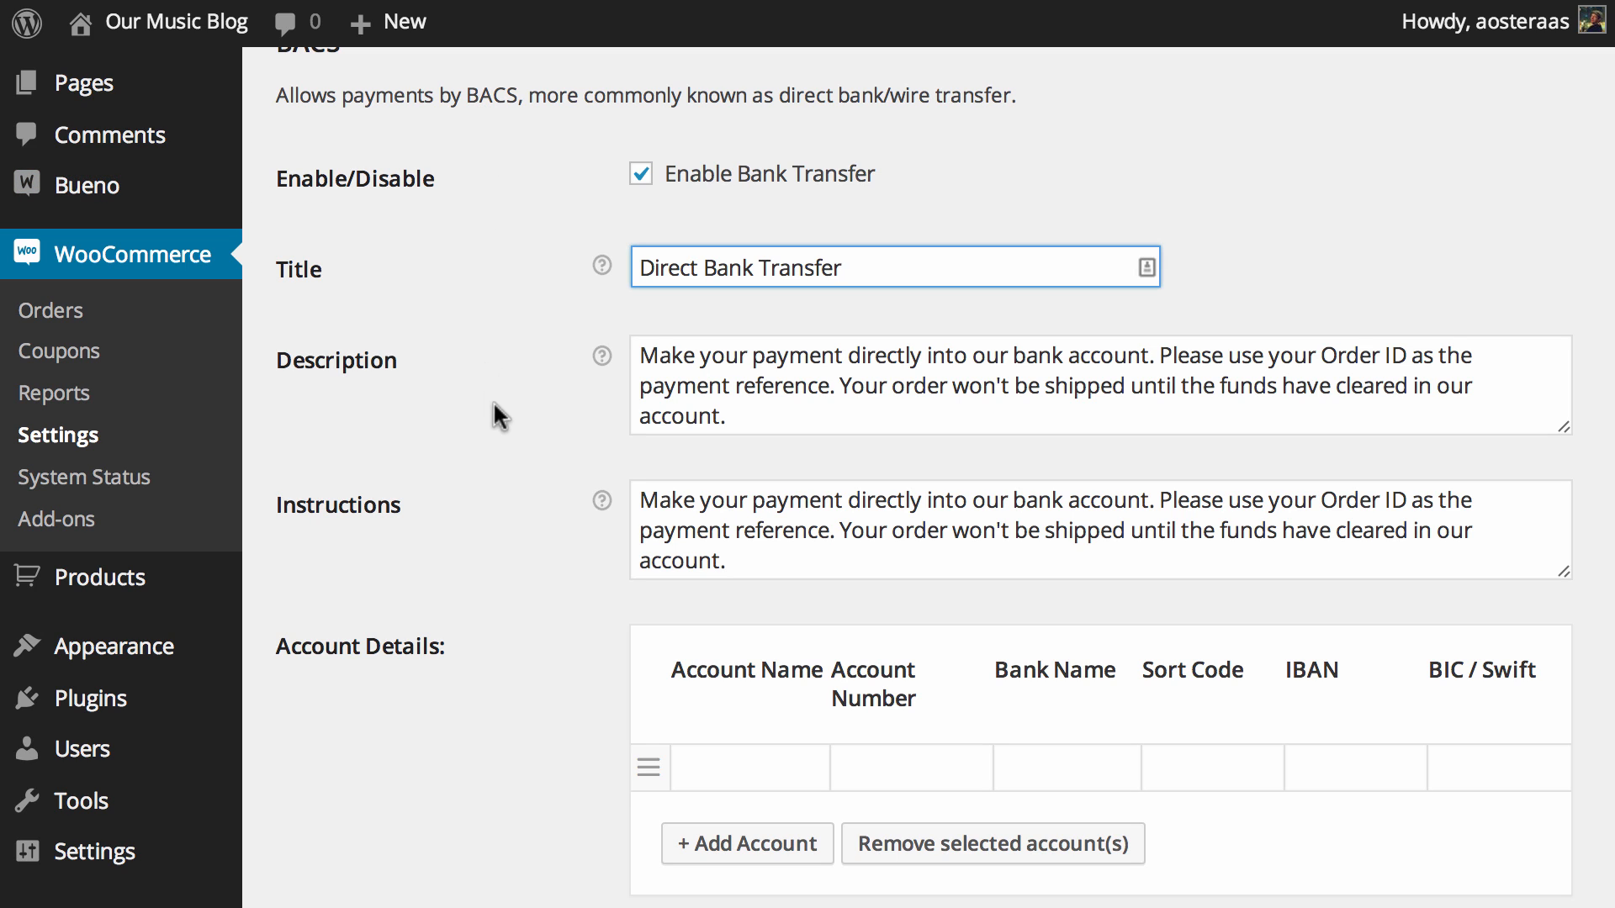
pyautogui.moveTo(583, 410)
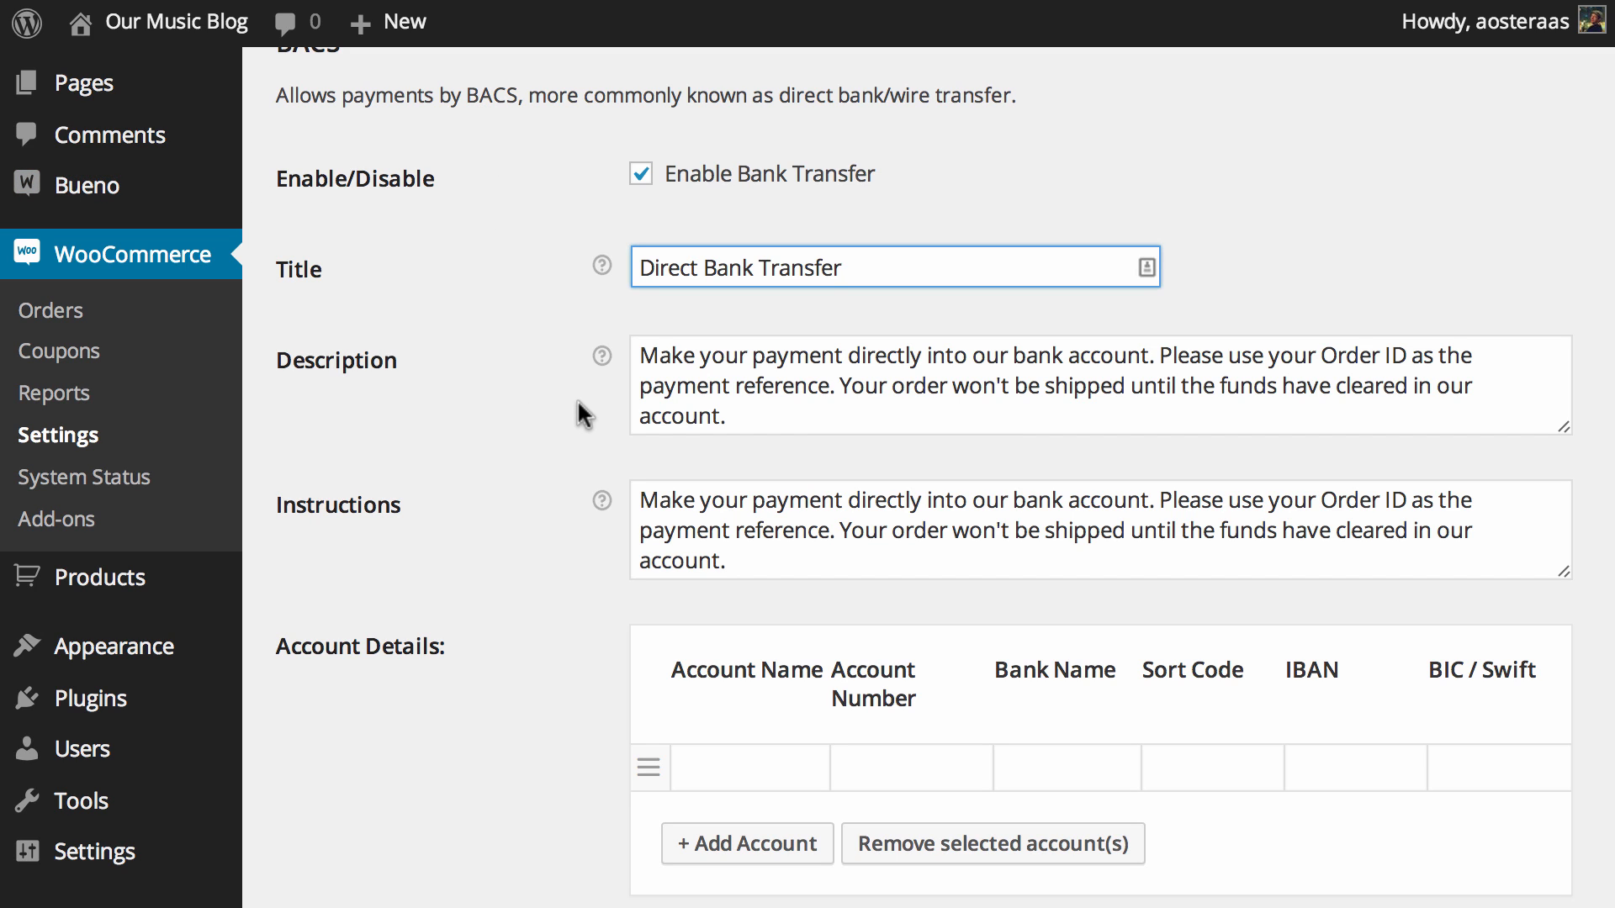
pyautogui.moveTo(830, 472)
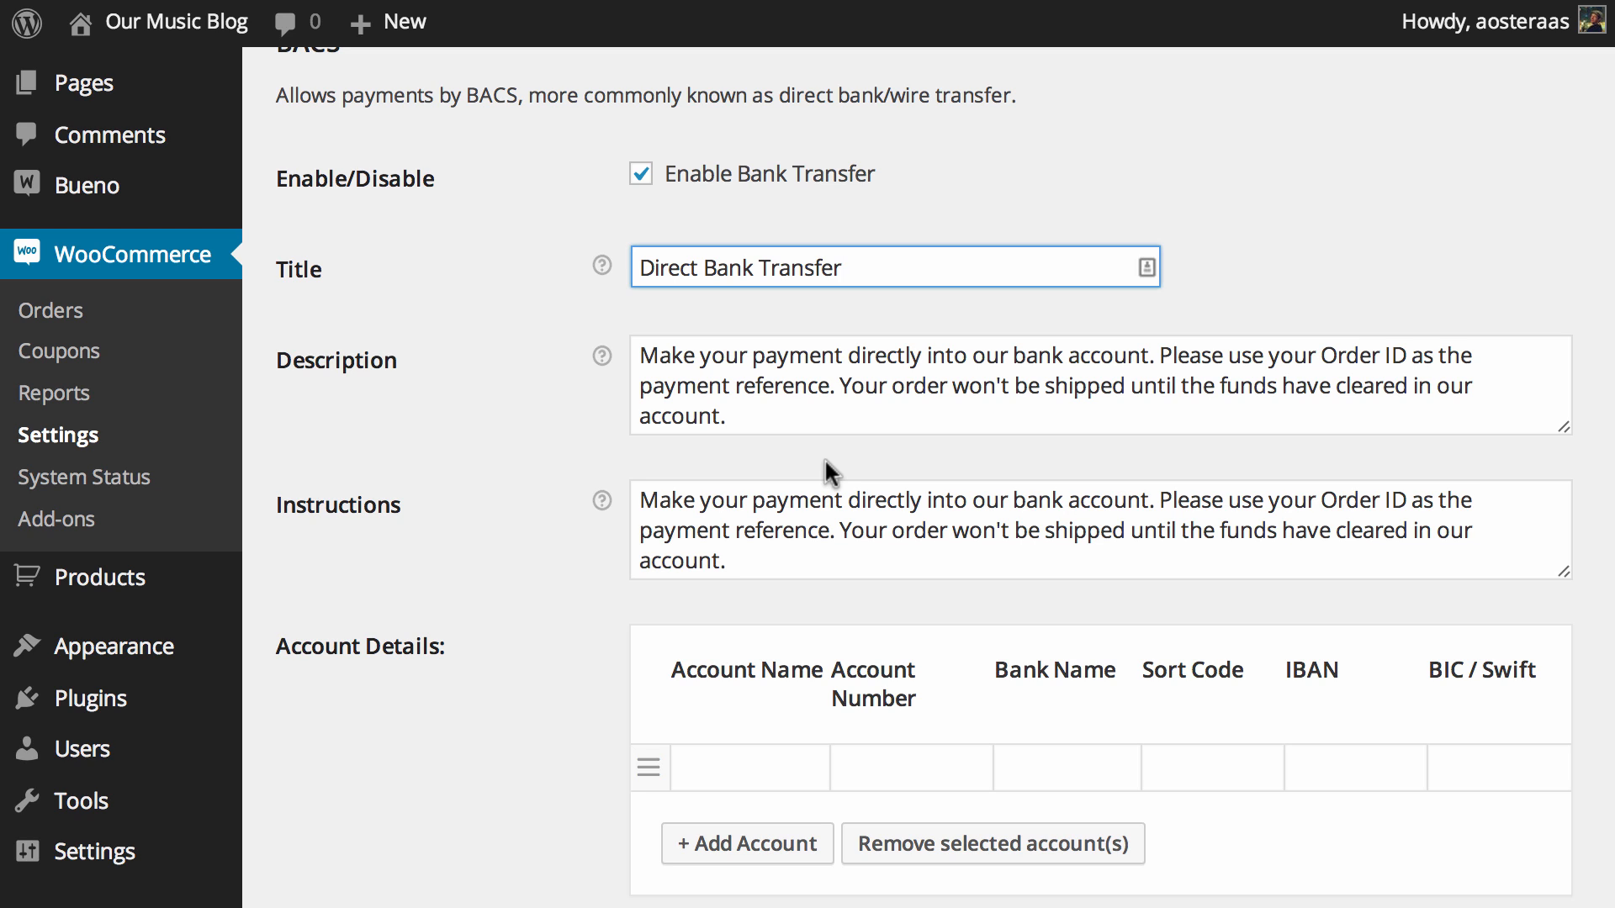
pyautogui.moveTo(1313, 508)
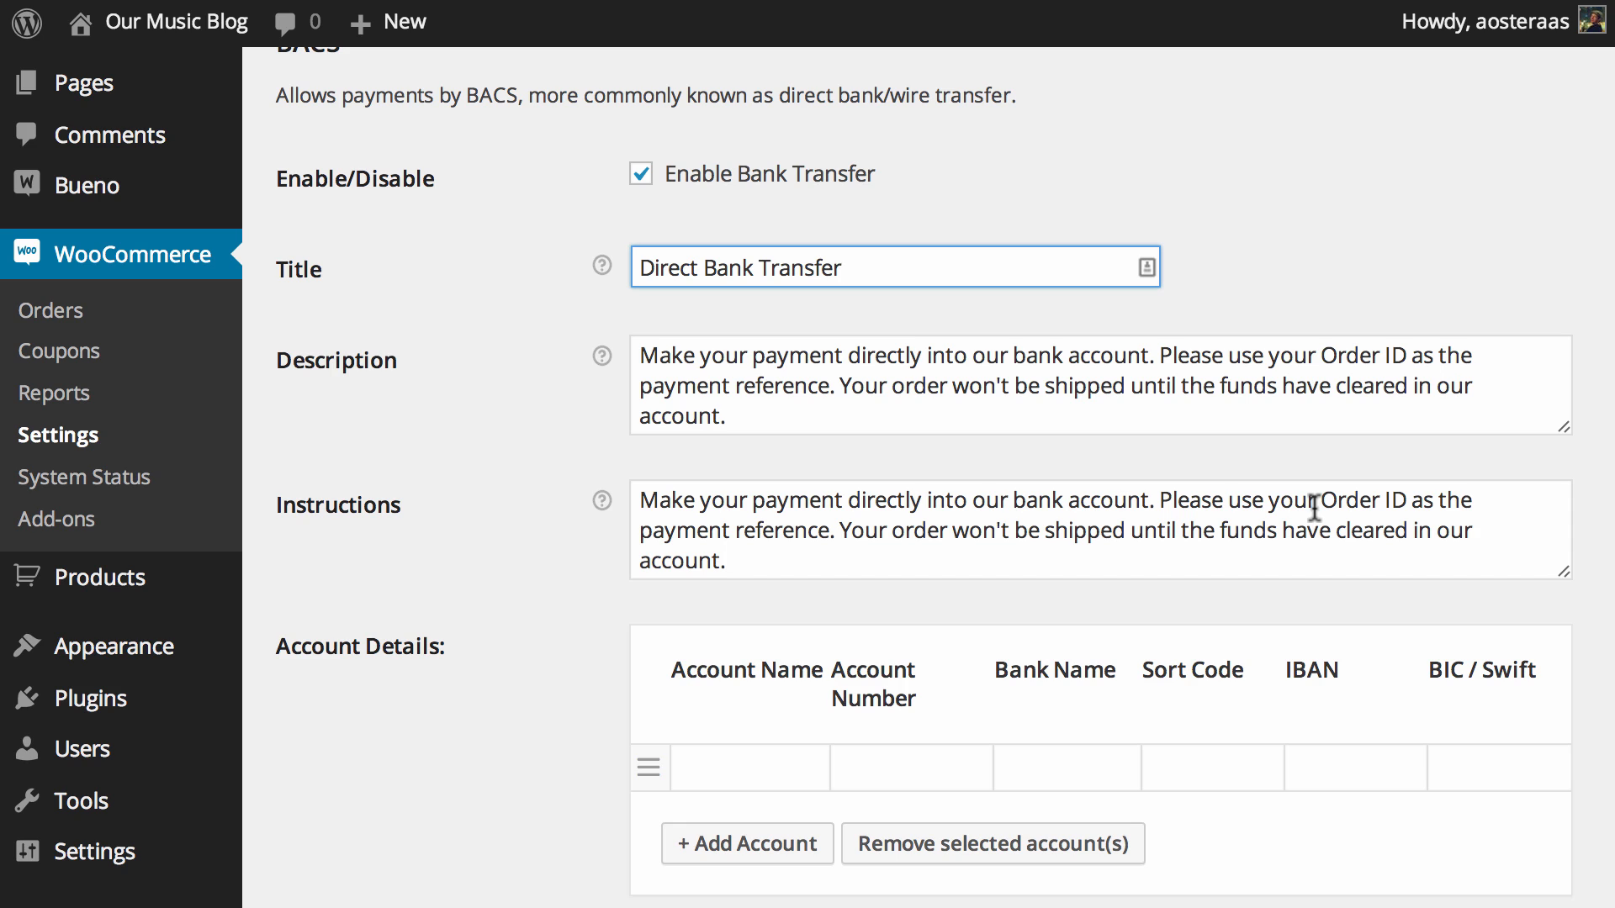
pyautogui.moveTo(1088, 373)
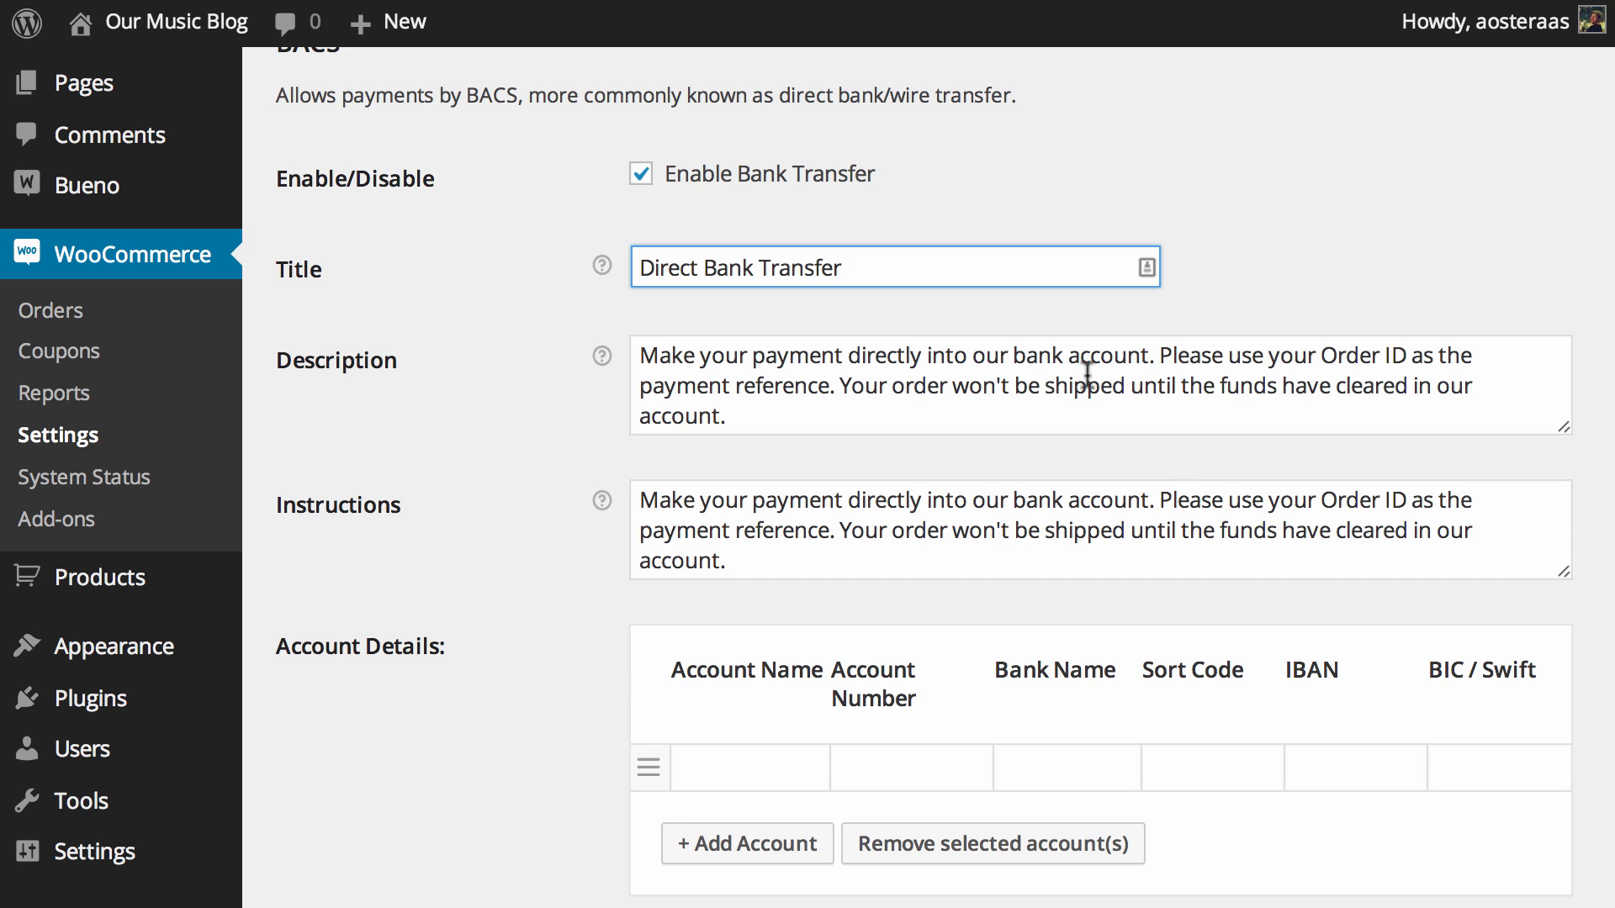
pyautogui.moveTo(546, 451)
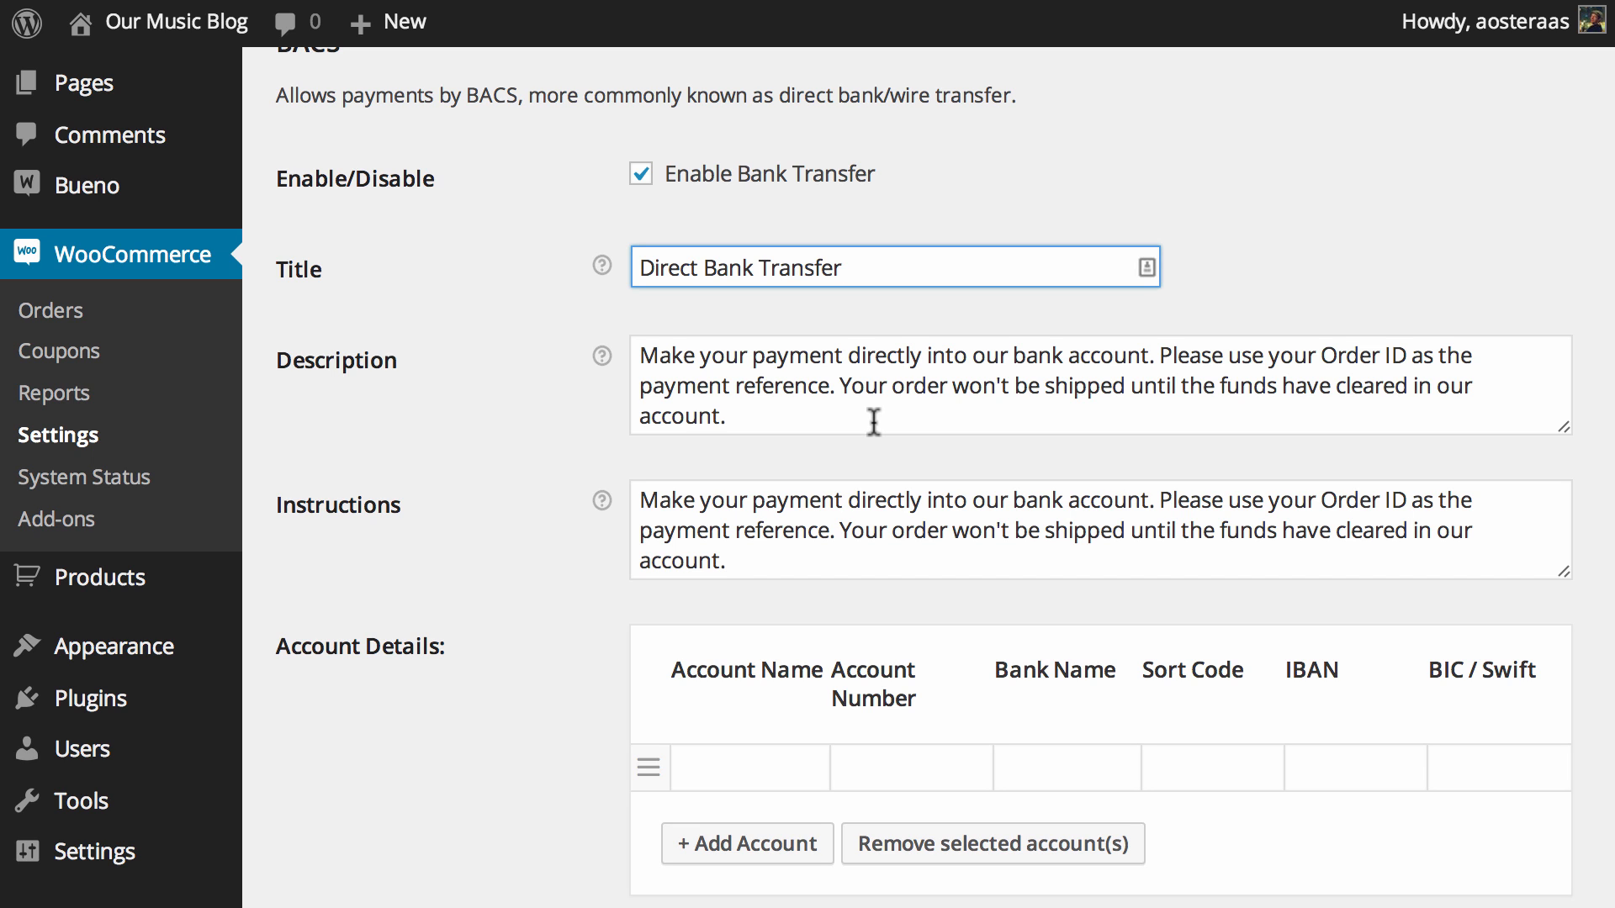
pyautogui.scroll(-3)
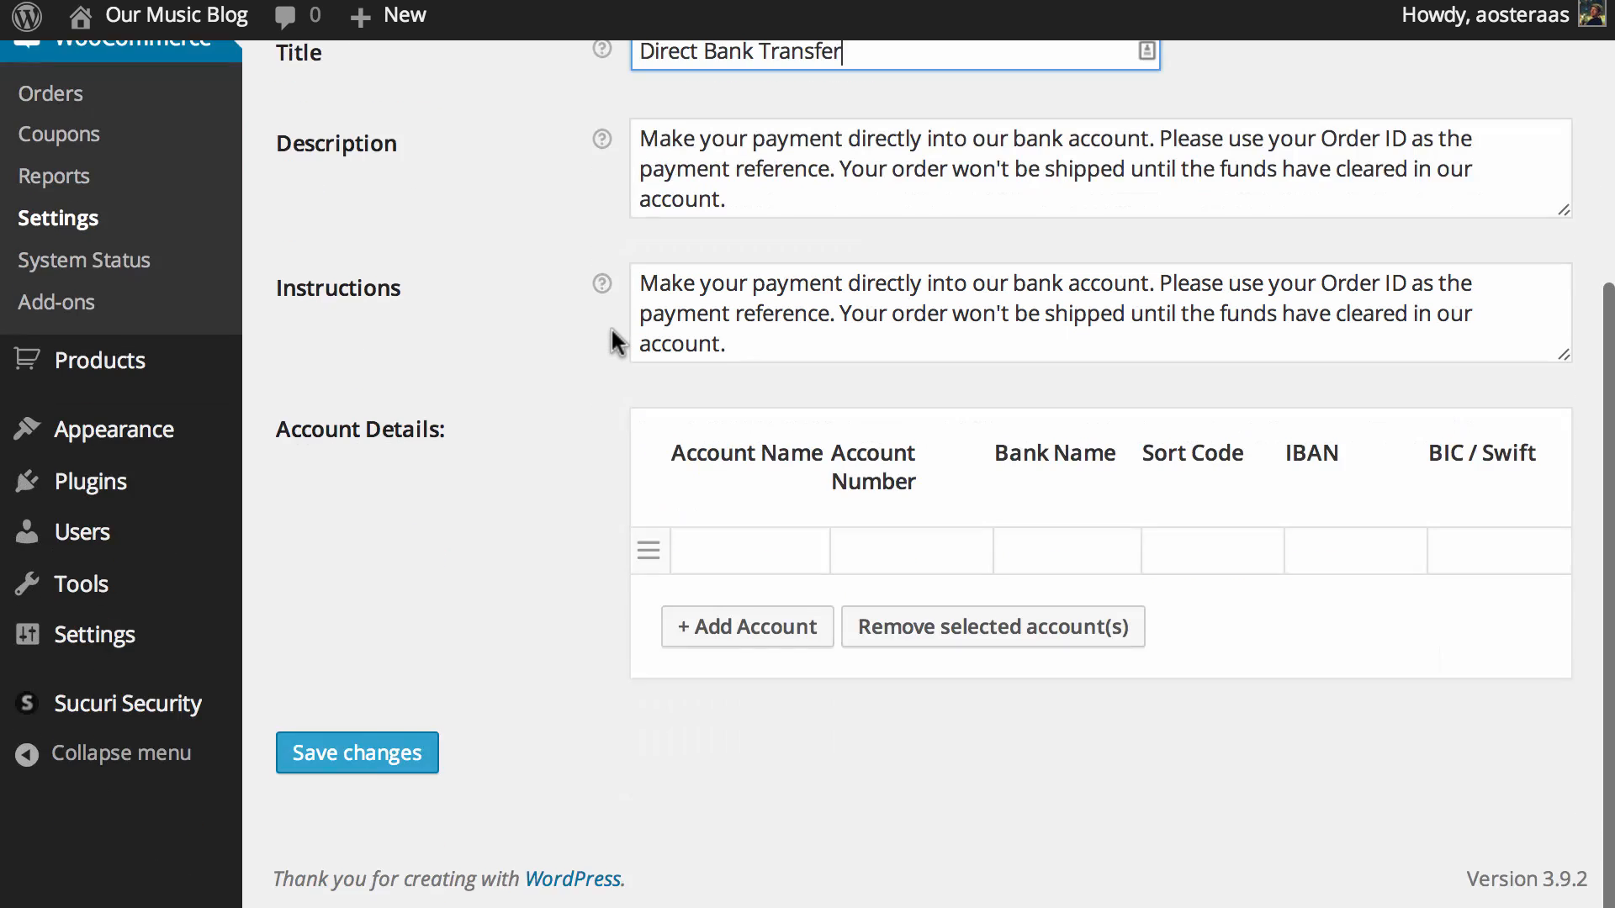
pyautogui.click(748, 551)
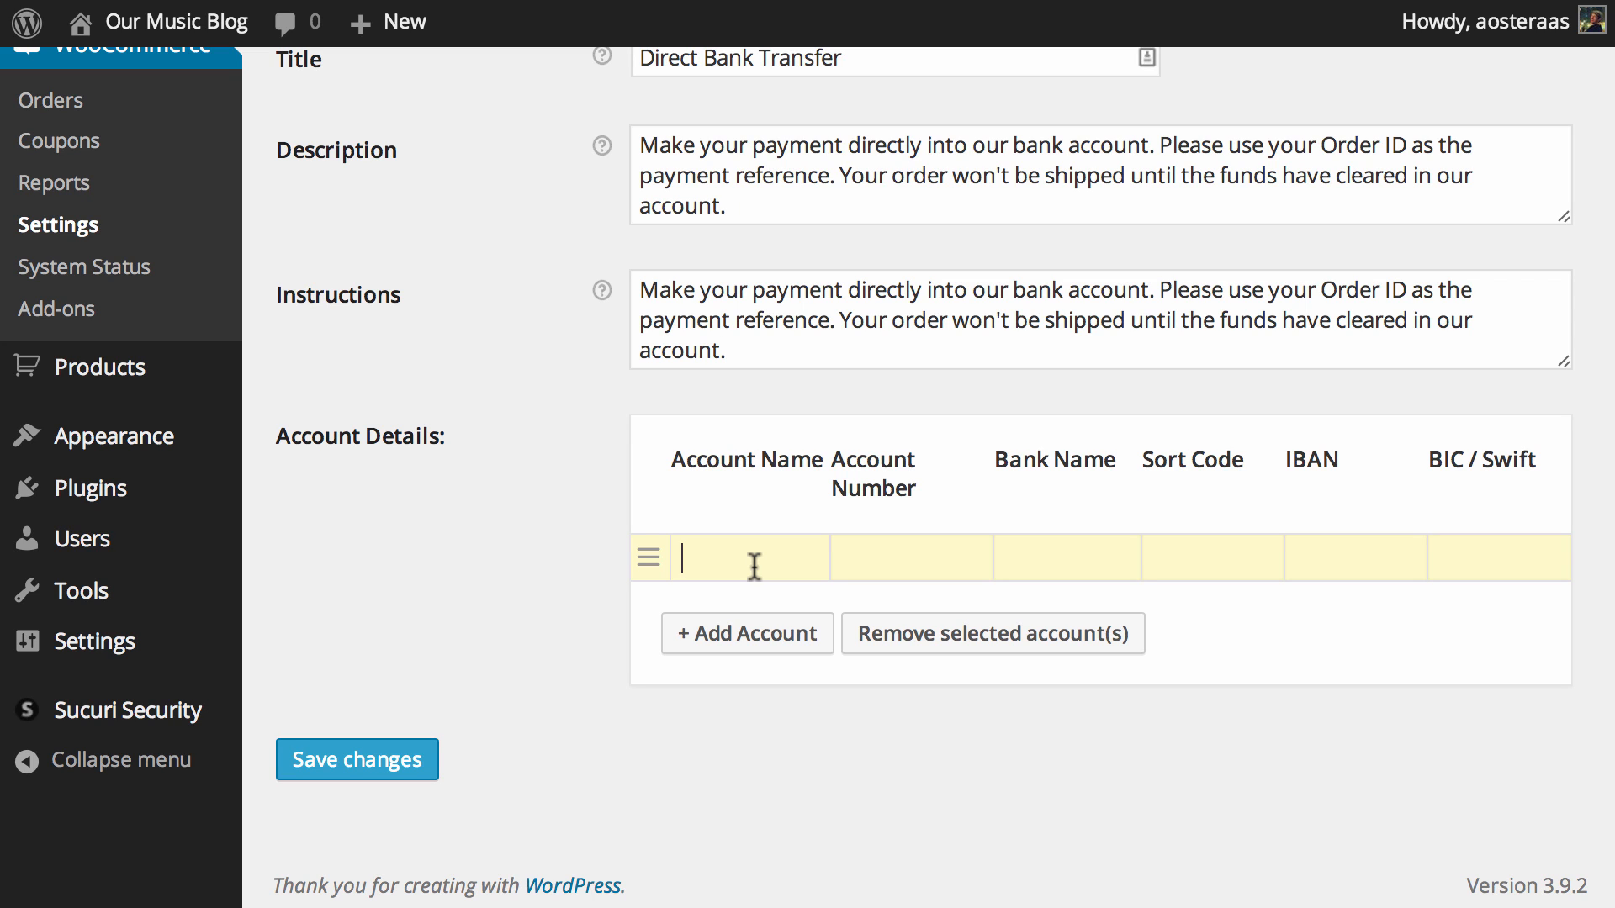
pyautogui.write('Mynma')
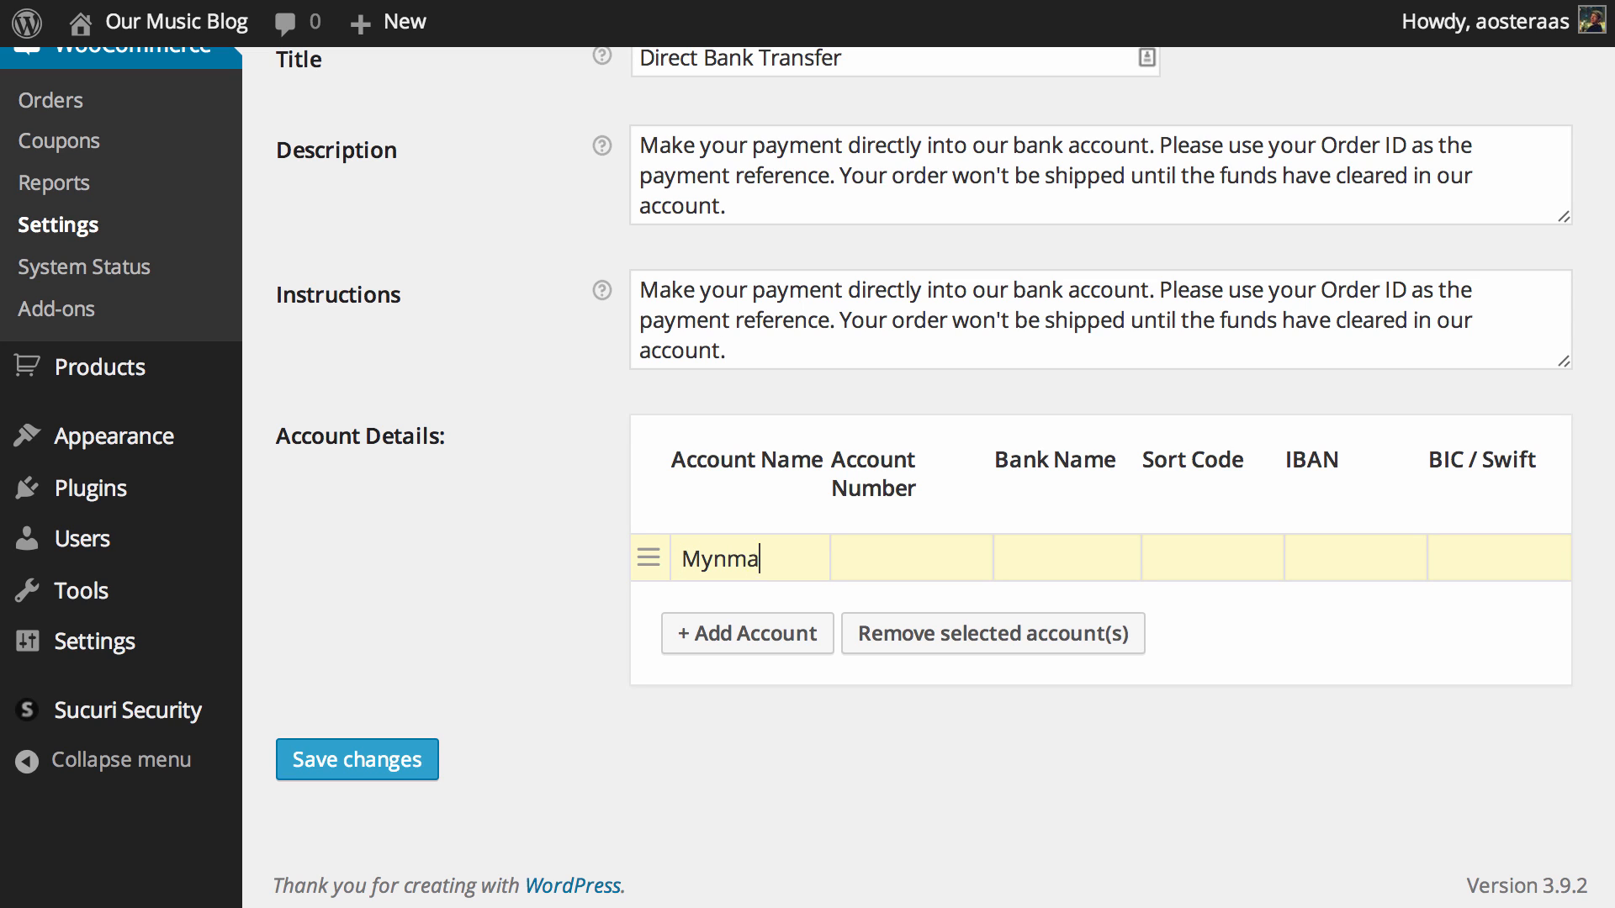
pyautogui.write('123123123')
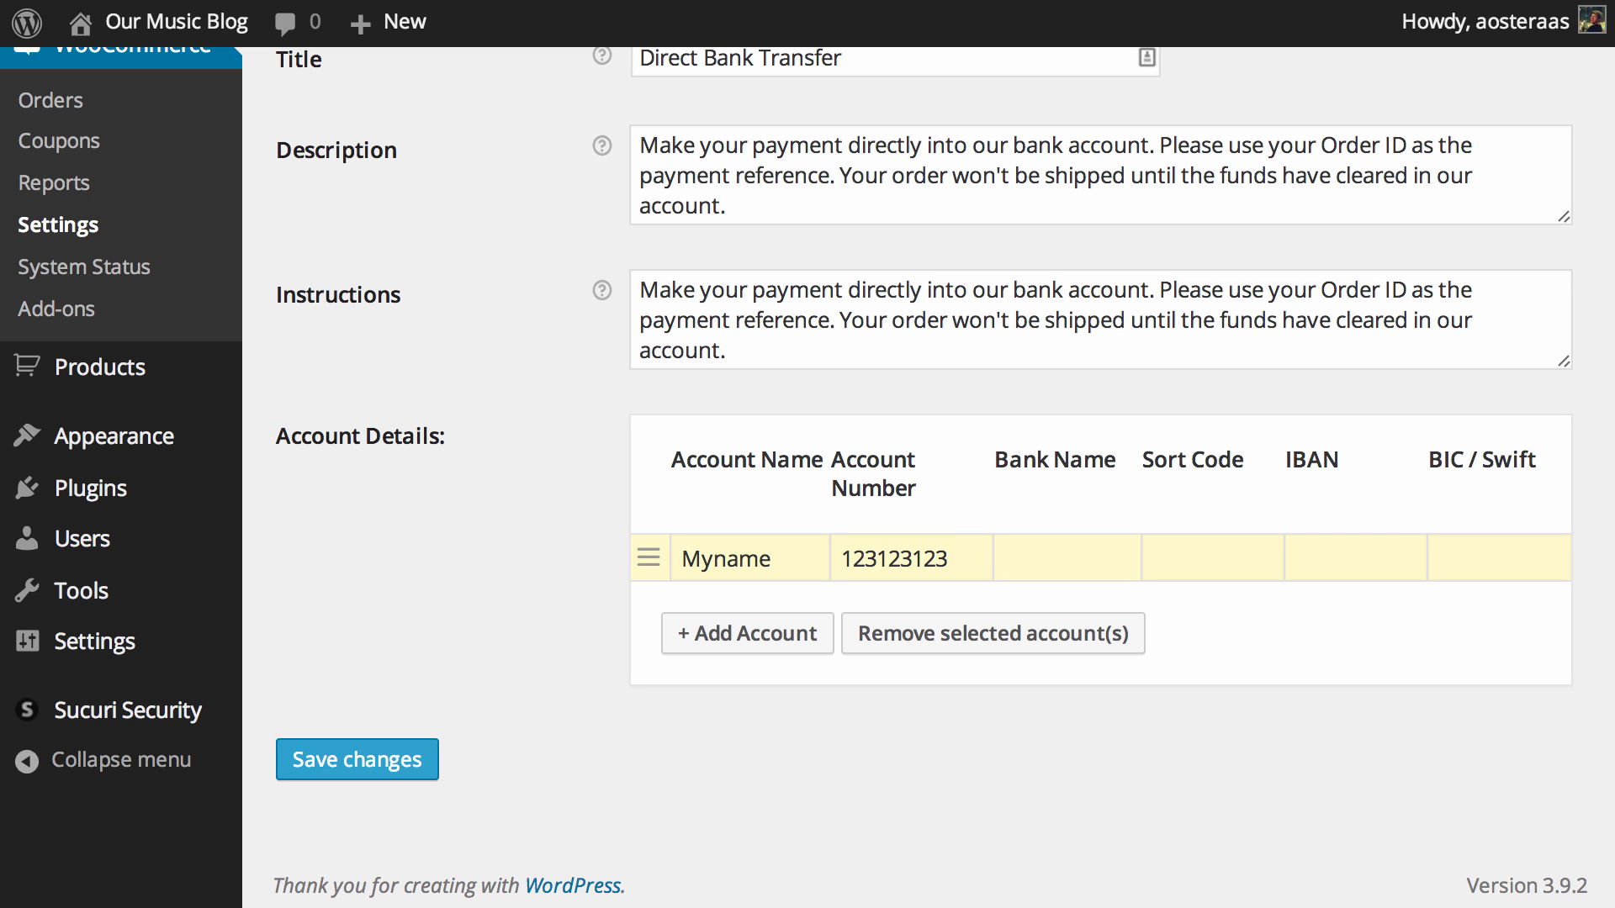
pyautogui.write('HSBC')
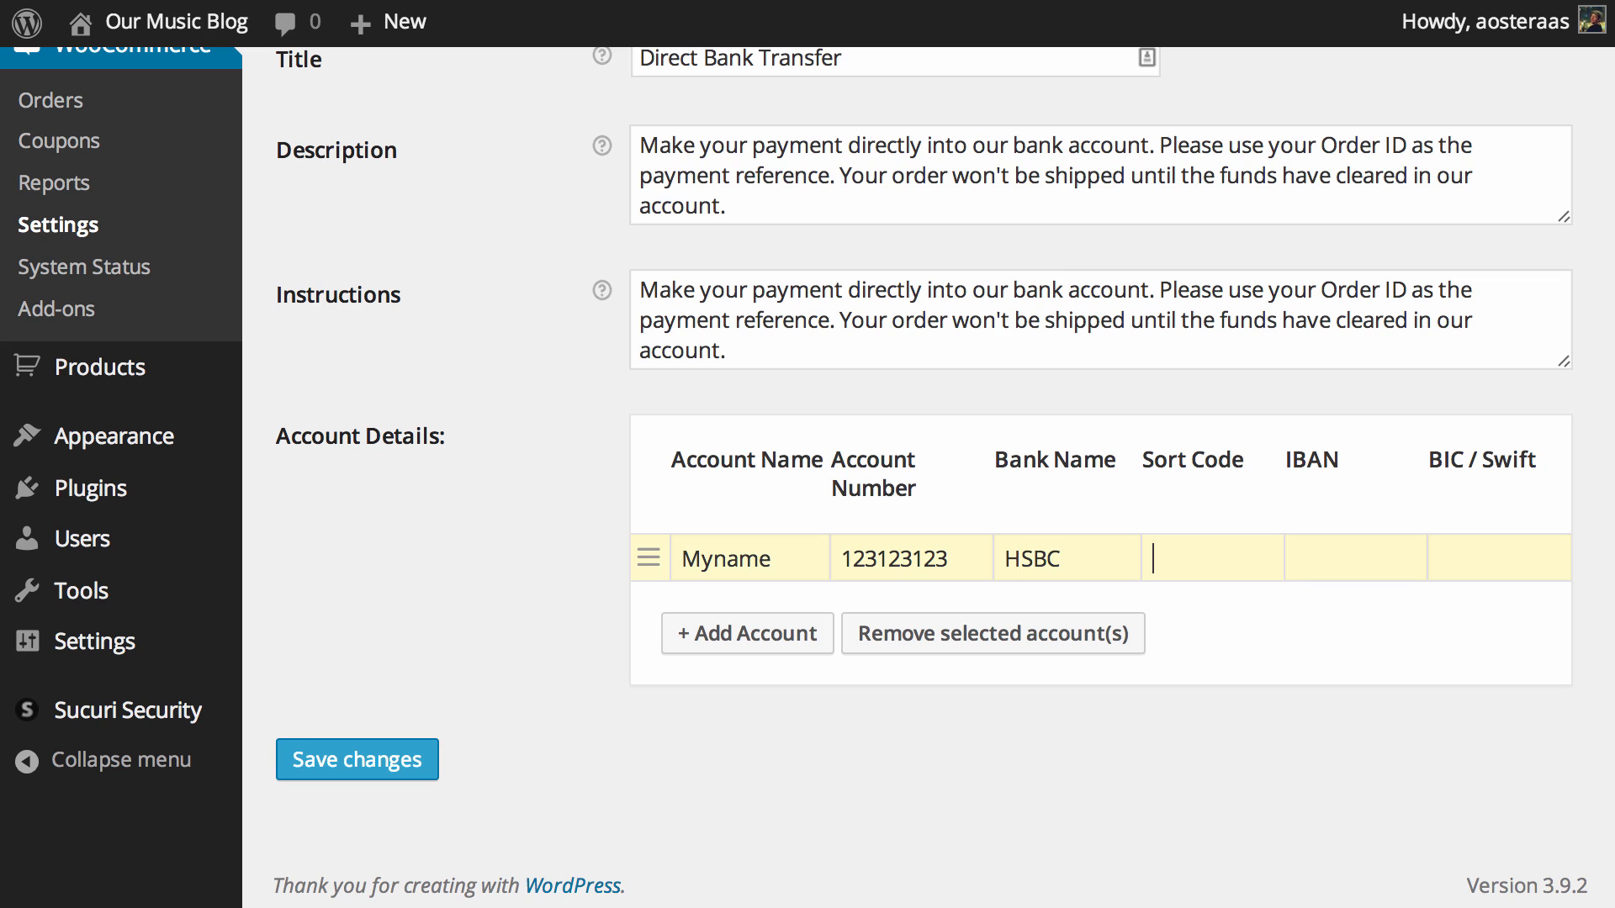
pyautogui.click(1495, 557)
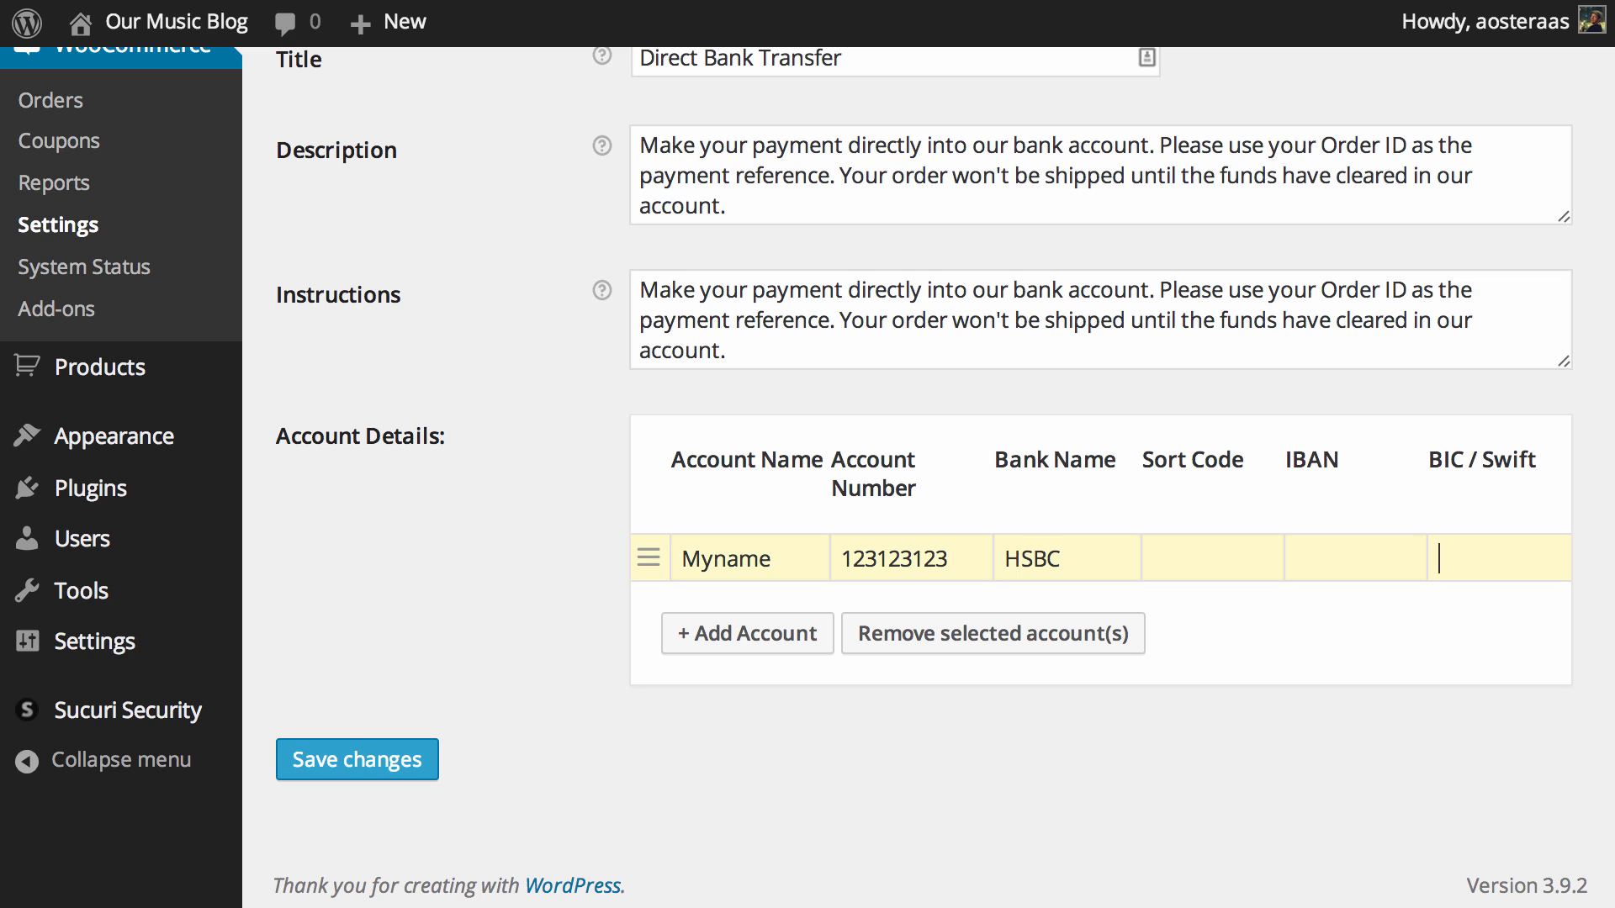
pyautogui.moveTo(751, 485)
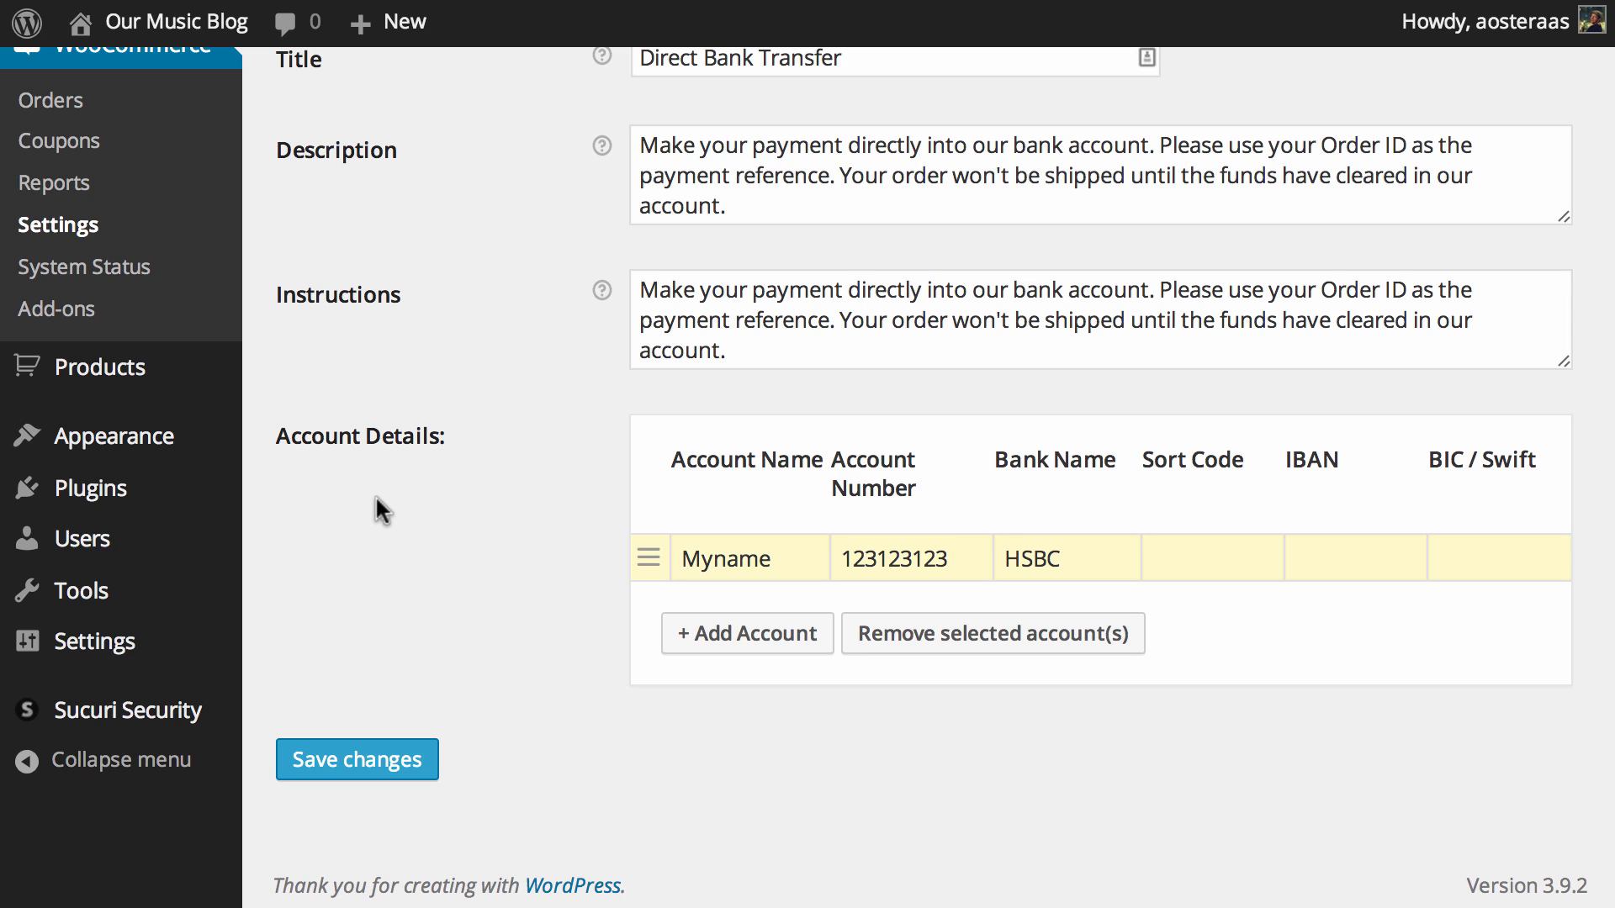
pyautogui.moveTo(665, 267)
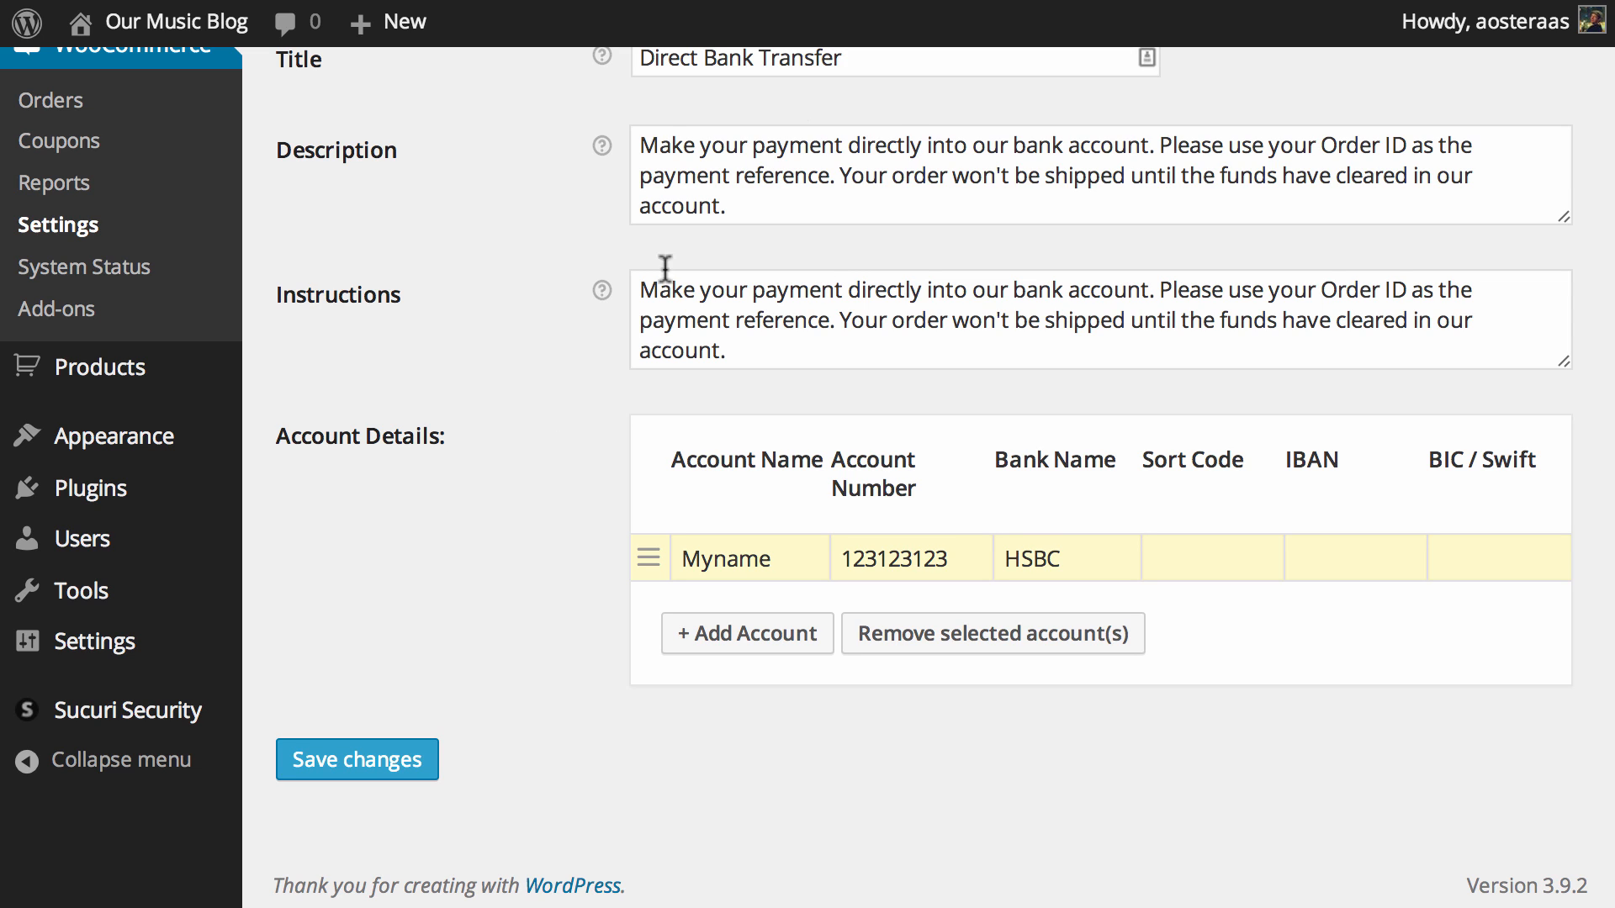
pyautogui.moveTo(394, 809)
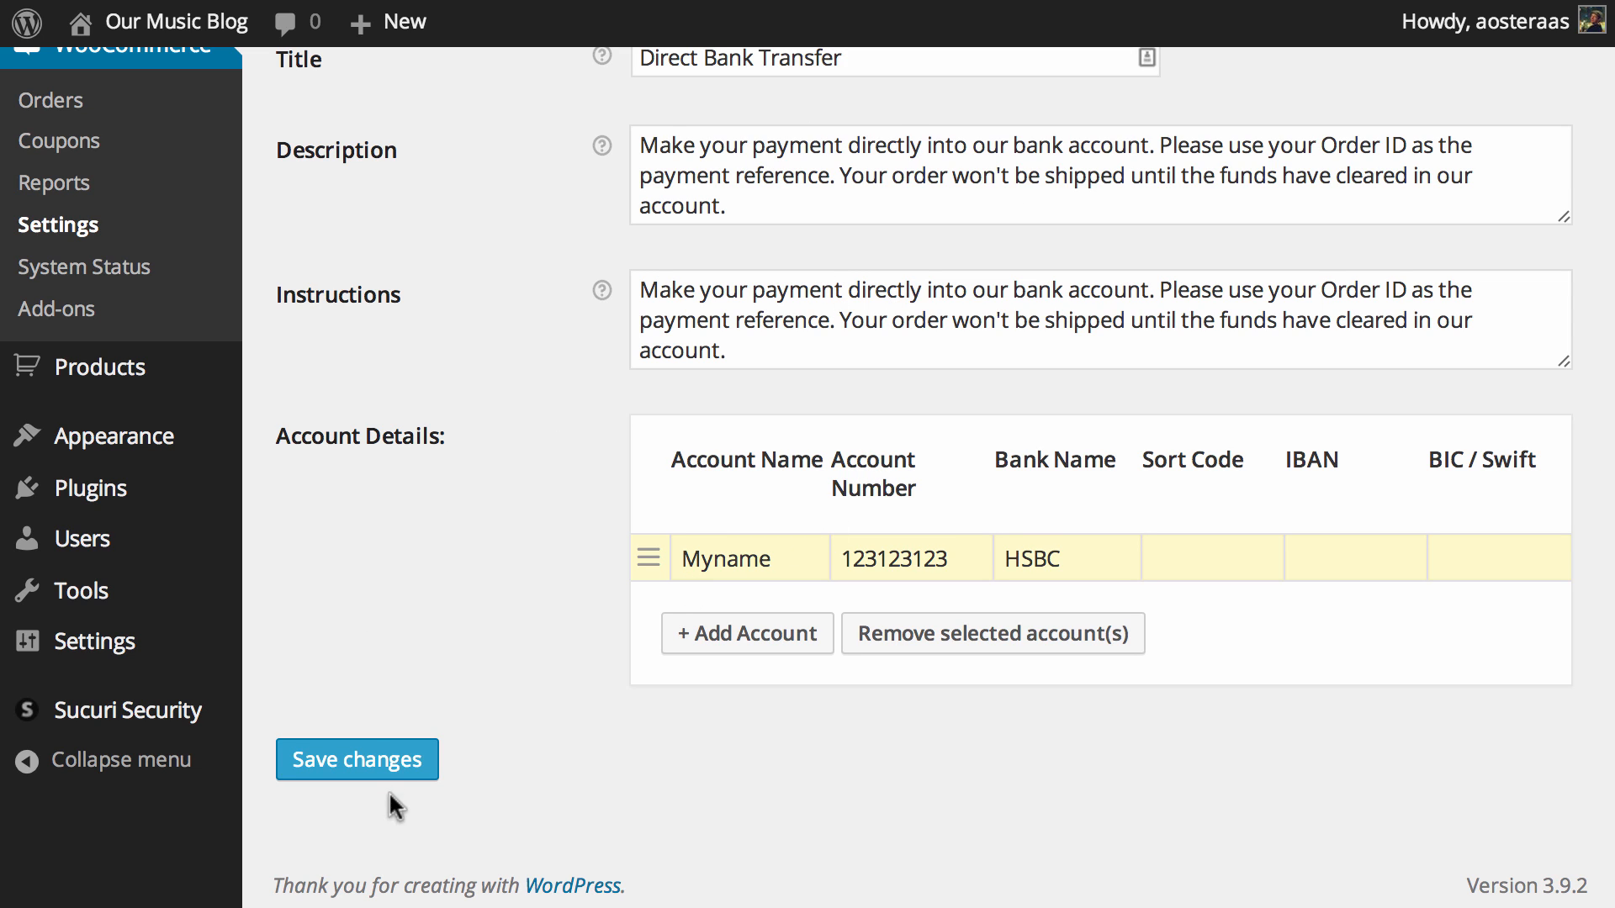
# - Save changes and confirm the 'Your settings have been saved' notice with the account row kept
pyautogui.click(357, 760)
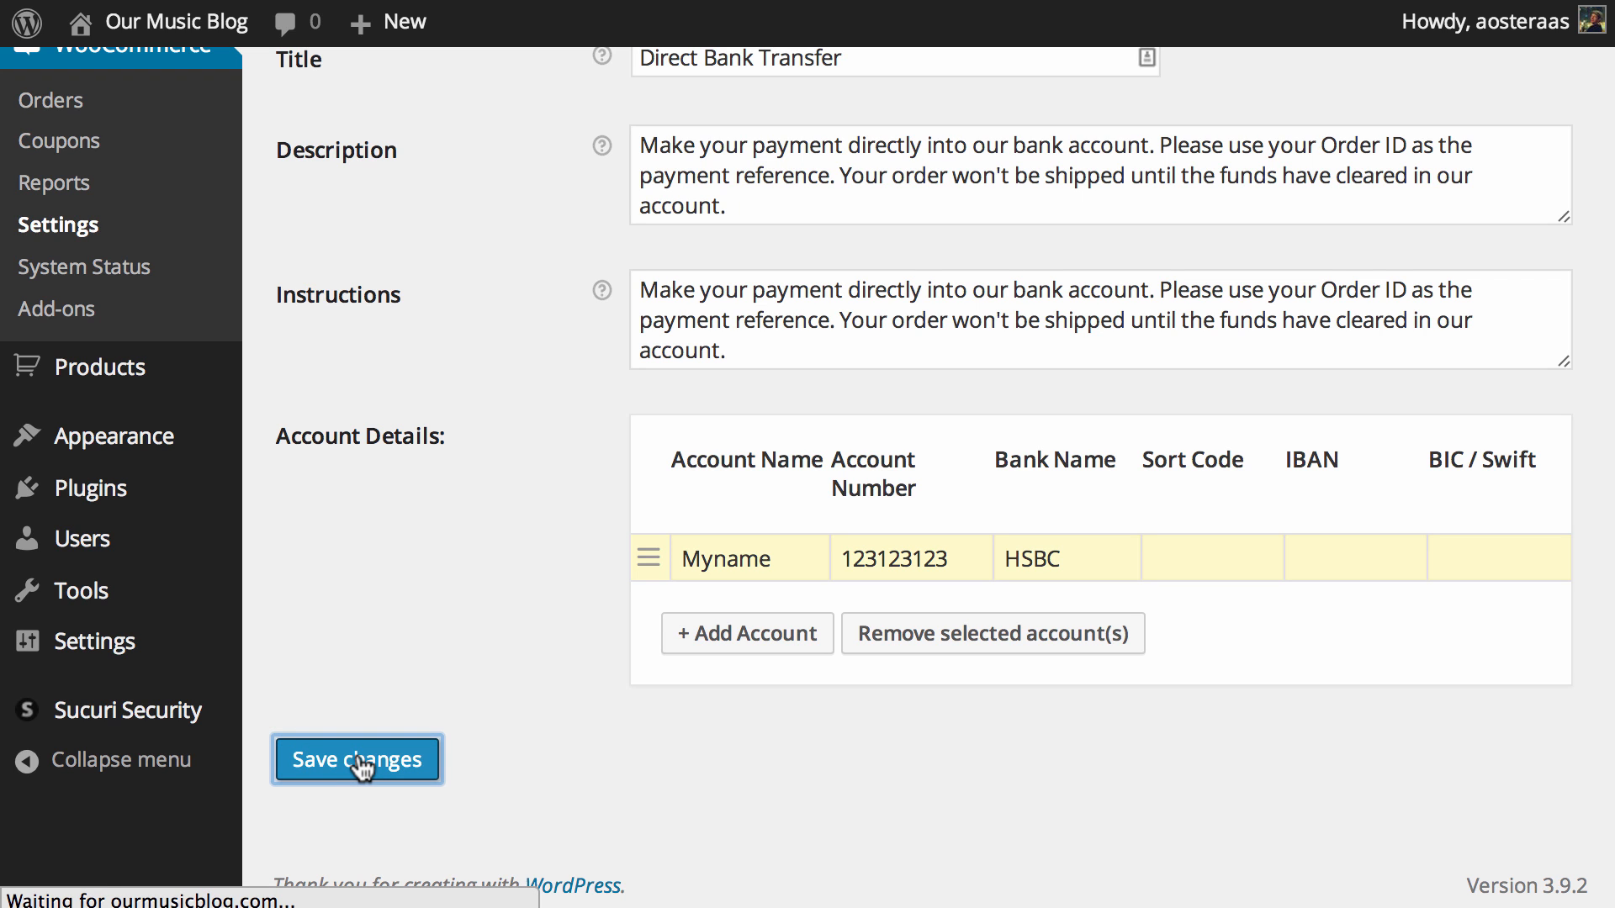
pyautogui.click(357, 760)
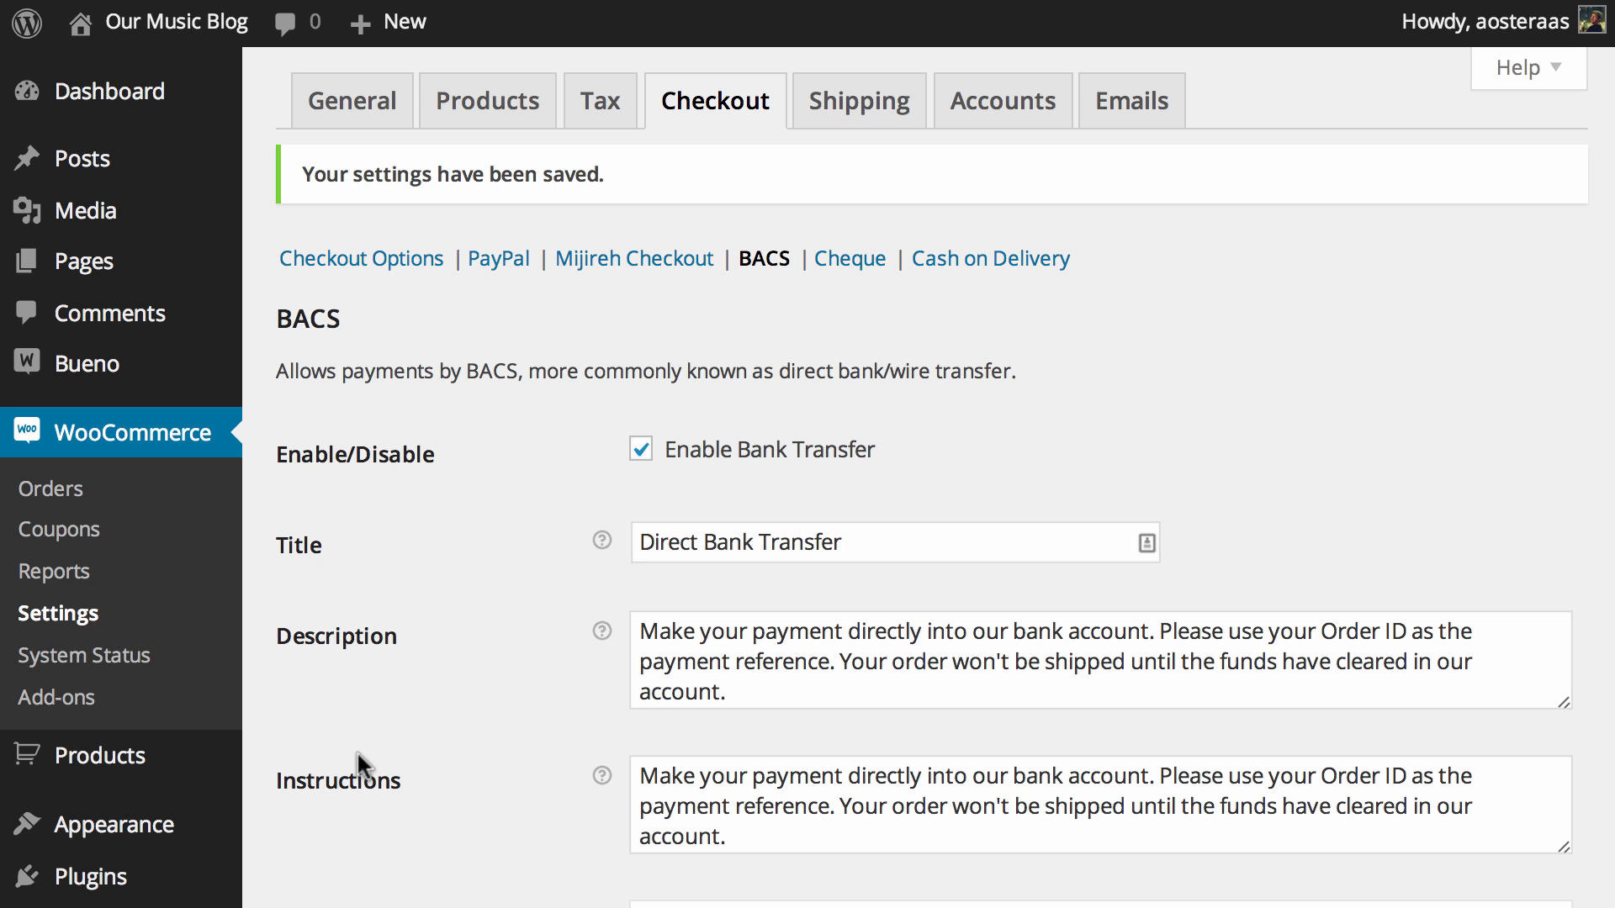
pyautogui.moveTo(488, 597)
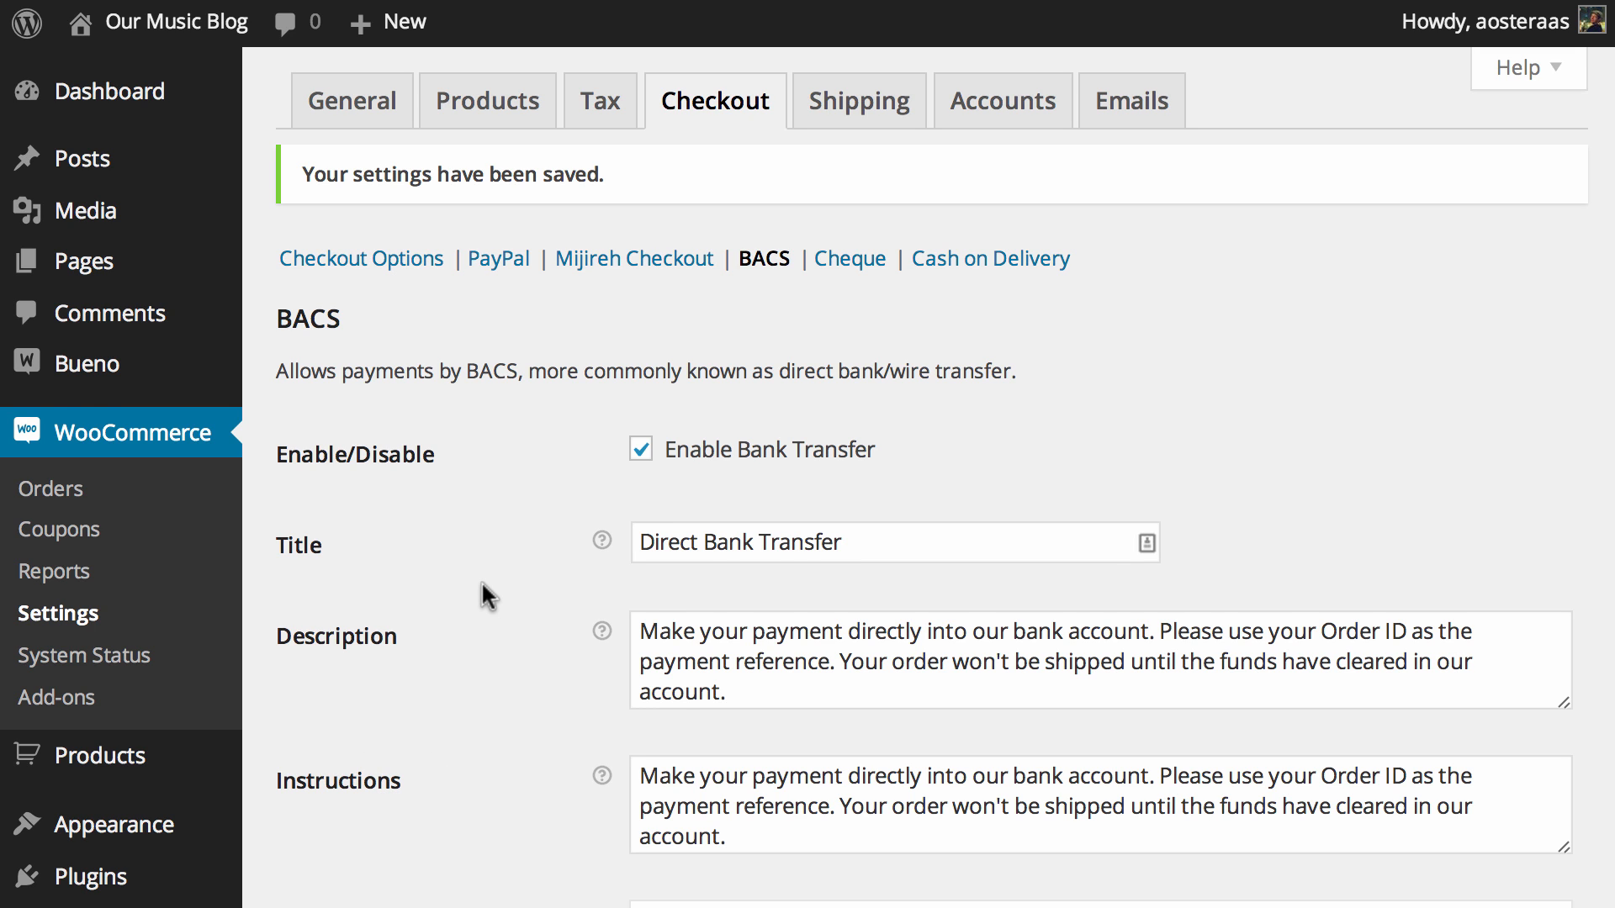
pyautogui.scroll(-3)
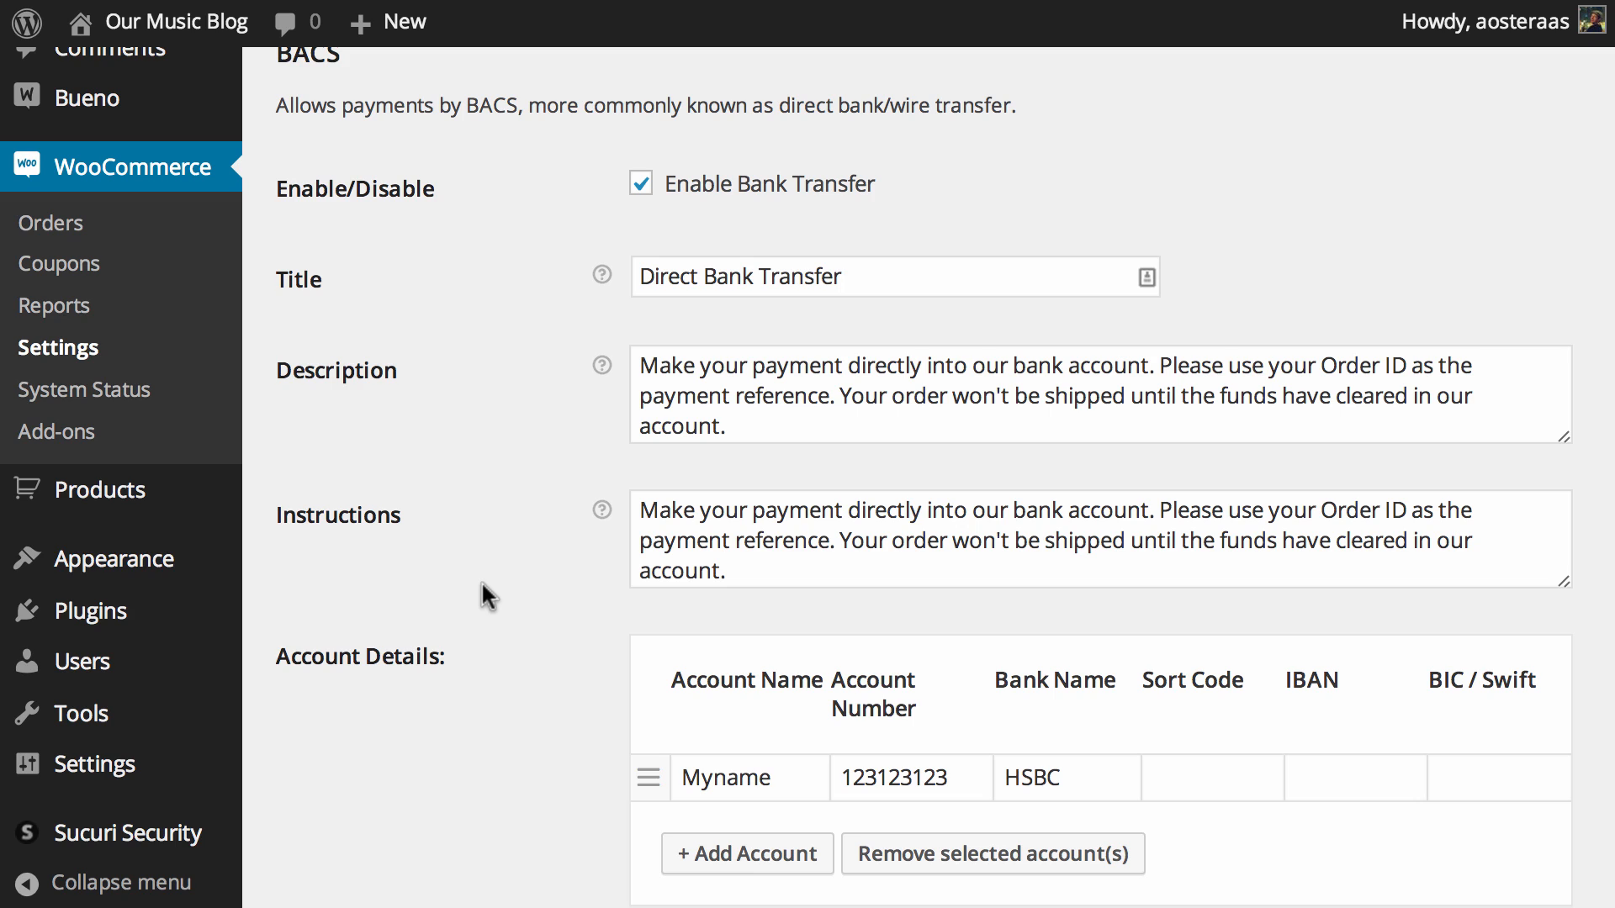